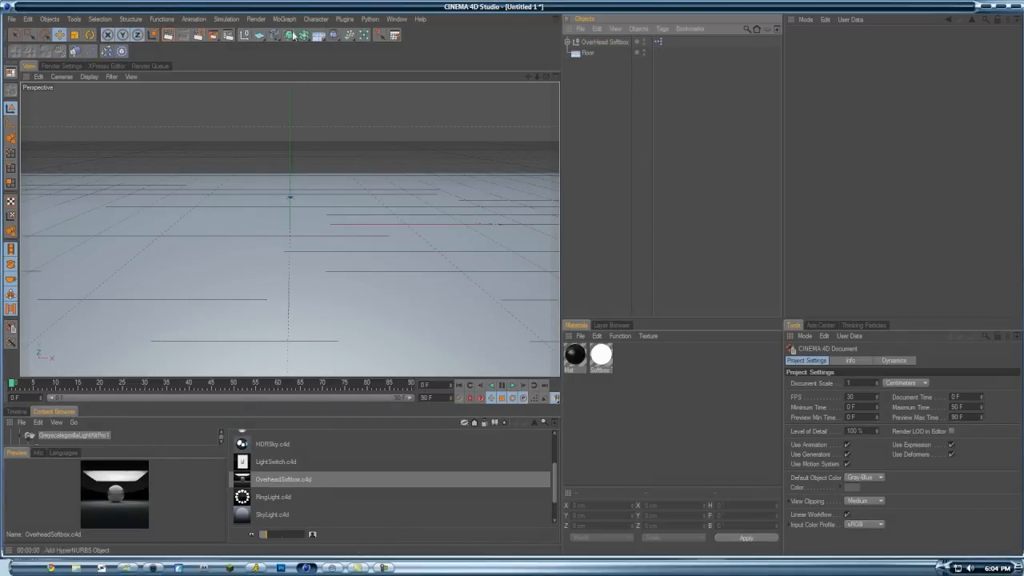
- Add a Cube primitive to the softbox scene from the primitive objects palette
left_click(288, 35)
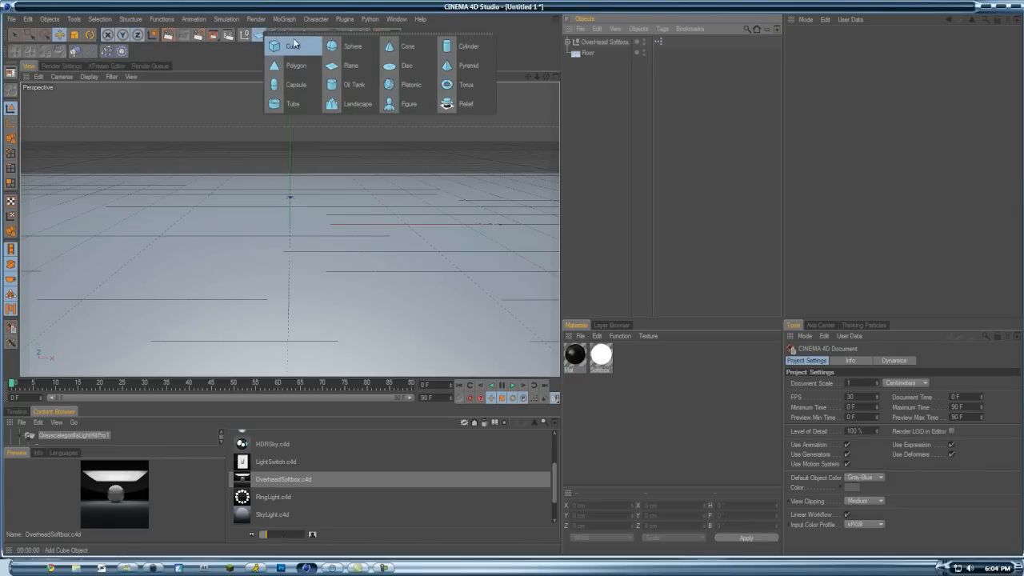
left_click(293, 45)
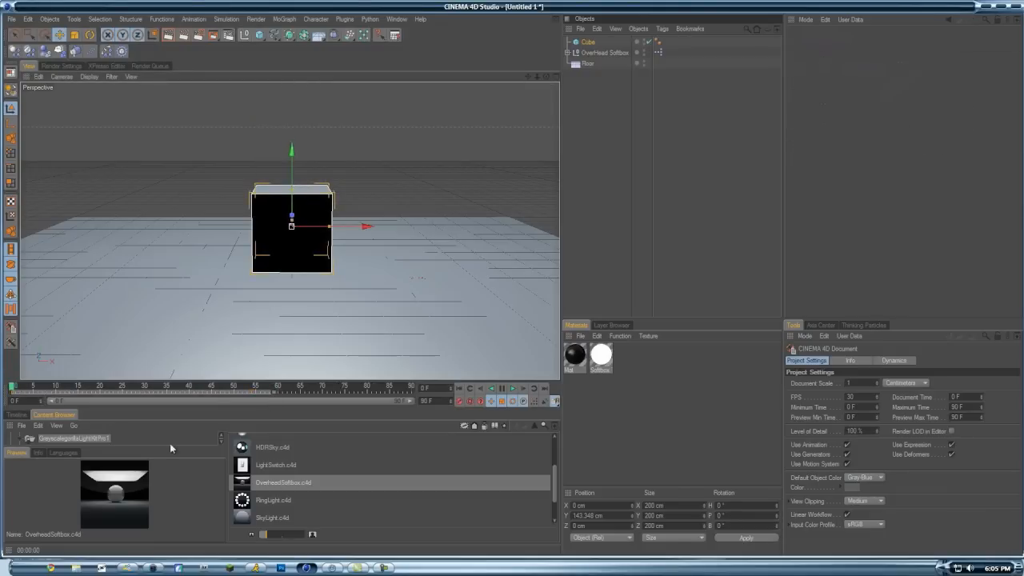
mouse_move(244, 388)
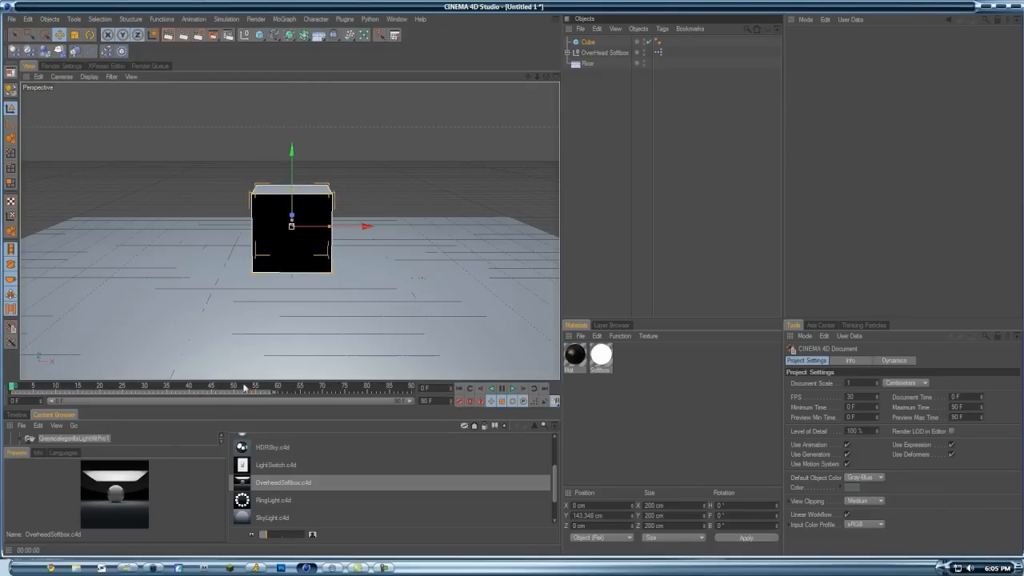
mouse_move(190, 214)
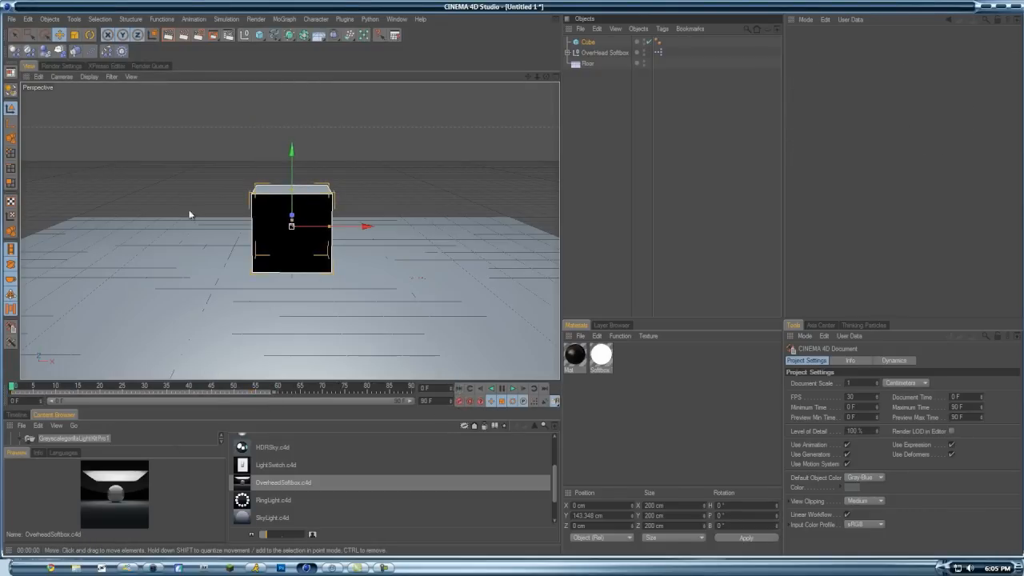
- Raise the cube higher and enable Fillet in its Object settings
left_click_drag(292, 212, 292, 198)
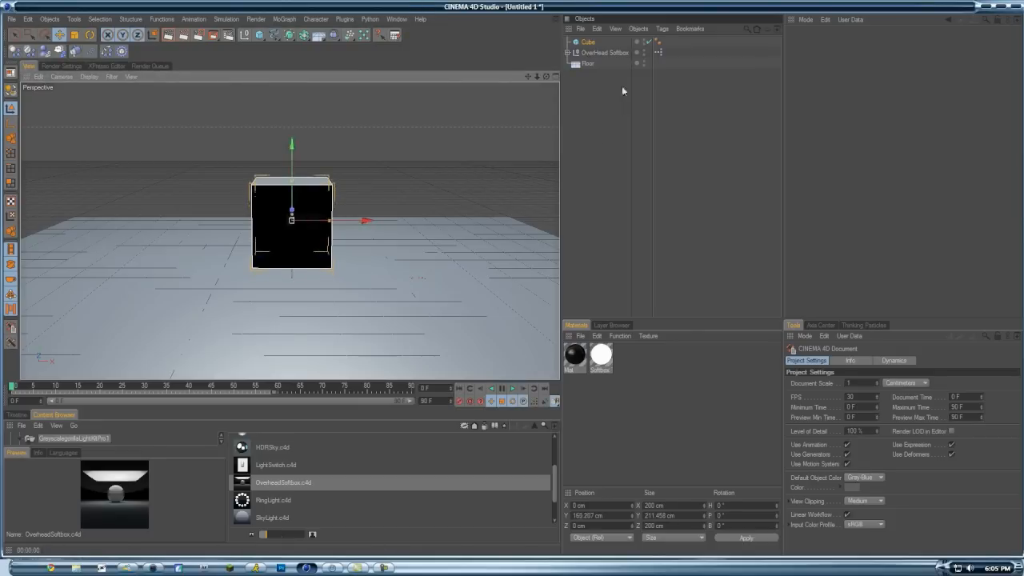
left_click(588, 41)
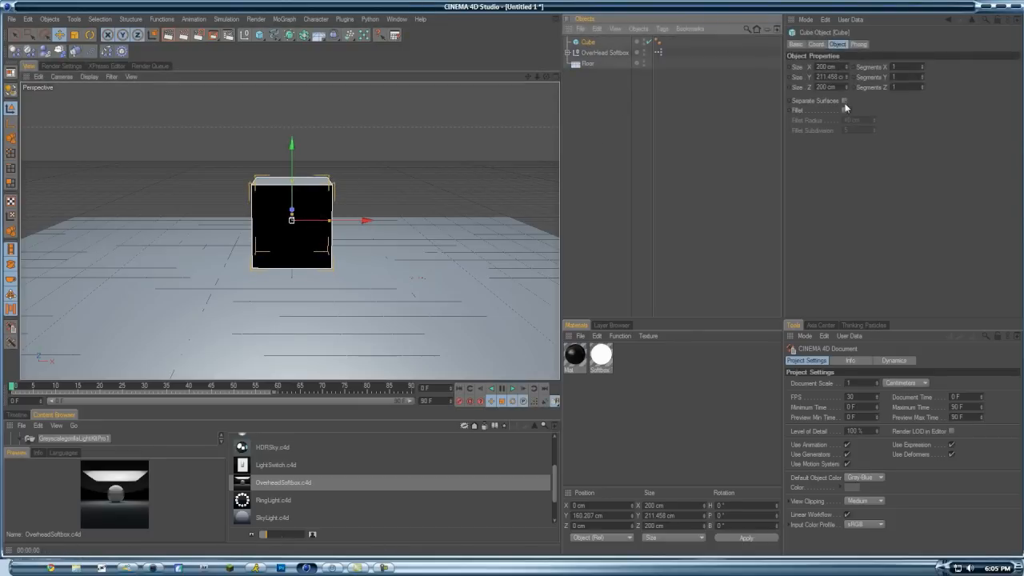
left_click(844, 111)
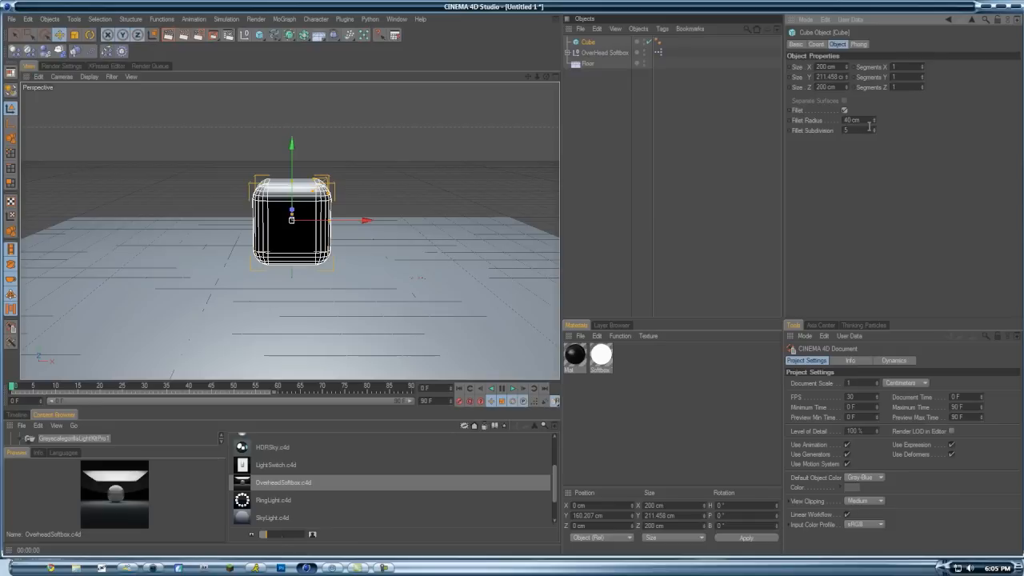
mouse_move(458, 393)
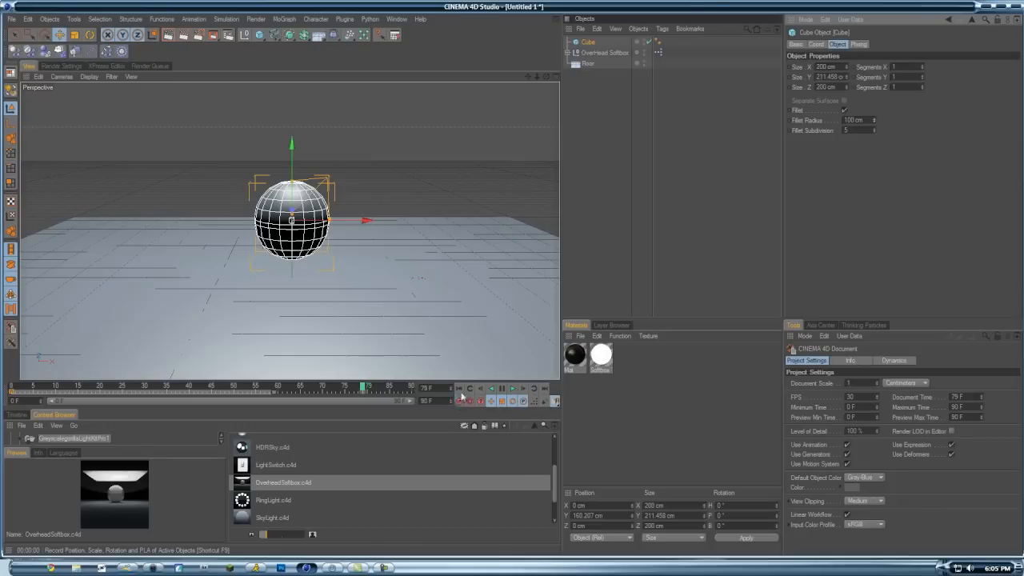
- Play and rewind the fillet animation, inspect the first keyframe, and return to cube settings
left_click(512, 388)
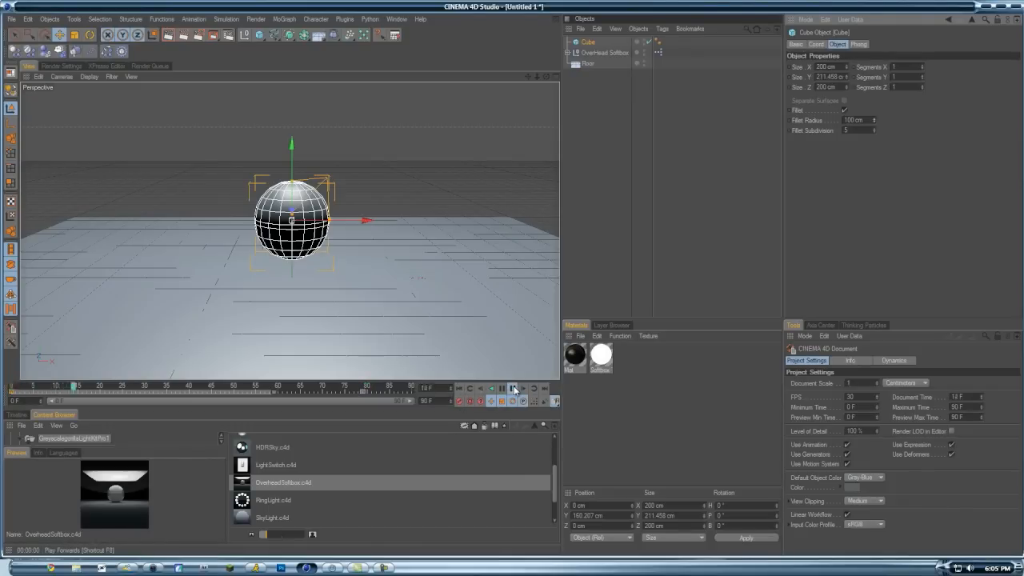
left_click(511, 388)
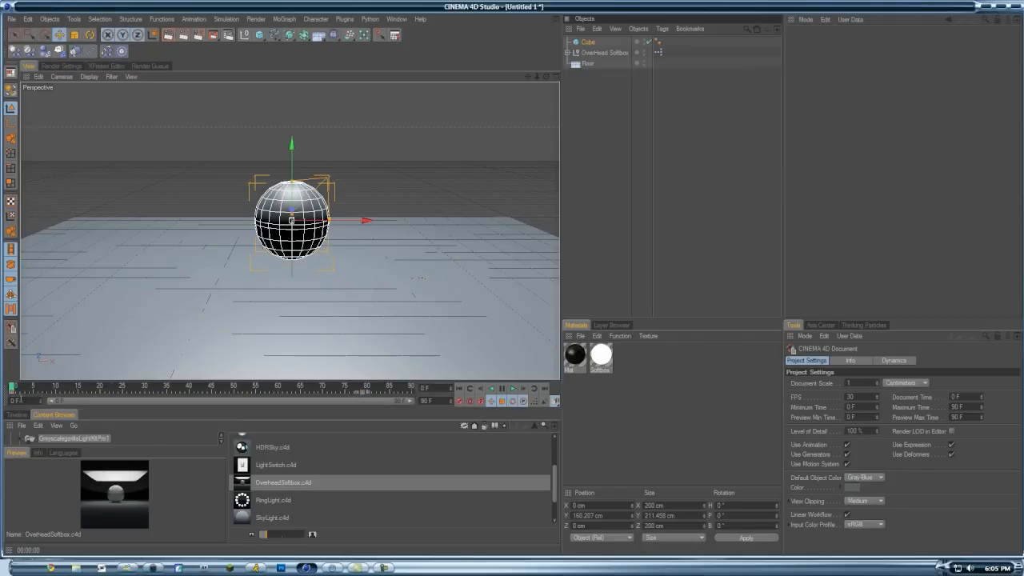
left_click(15, 392)
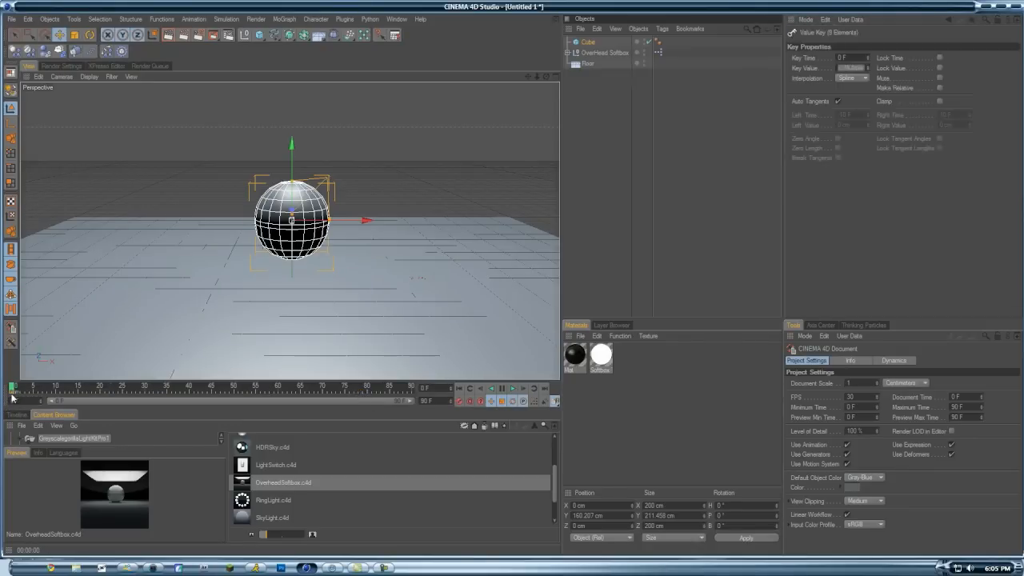
left_click(588, 42)
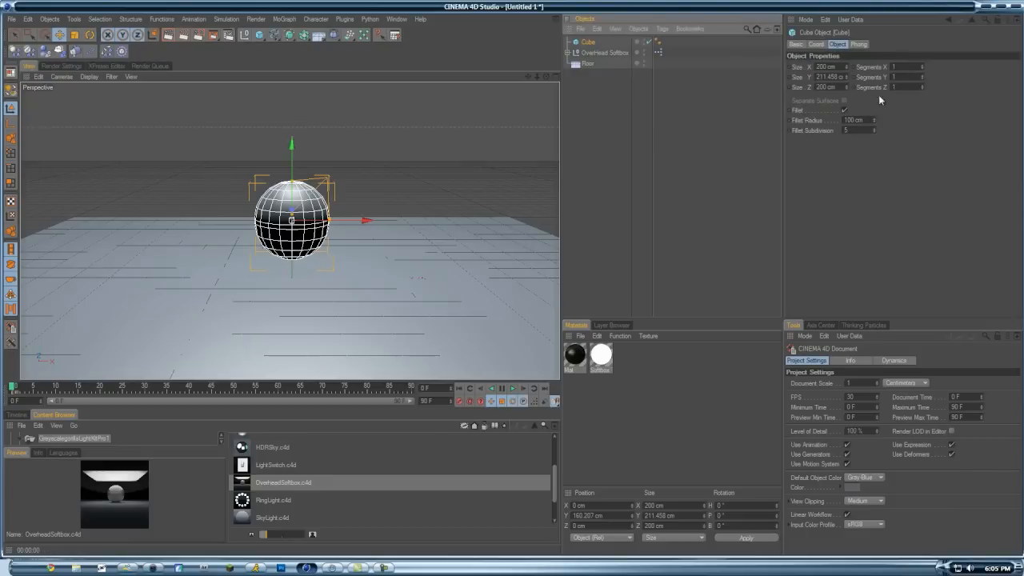
- Scrub the timeline to about frame 64 to preview the half-morphed cube
left_click_drag(880, 120, 876, 124)
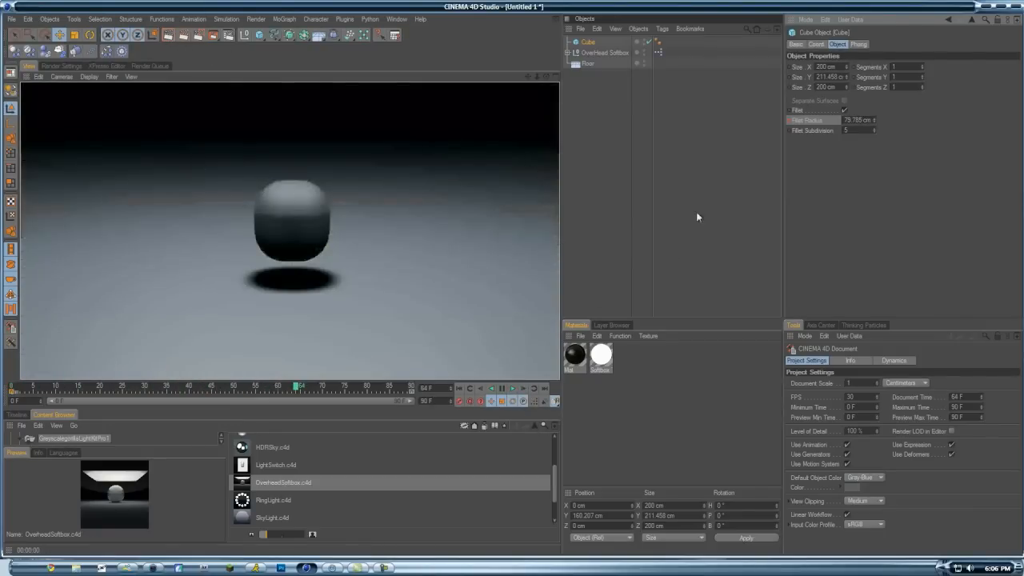
left_click(511, 388)
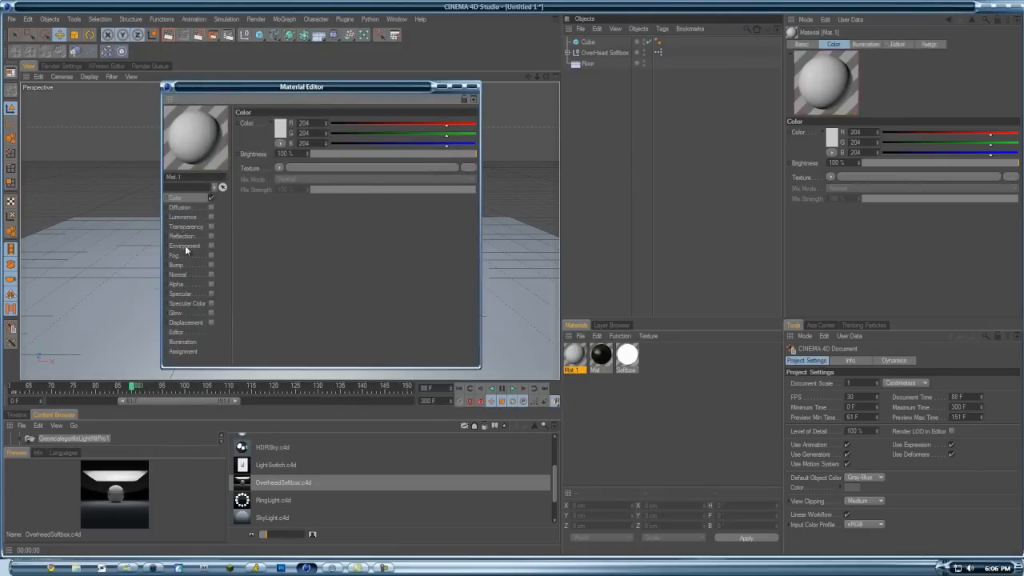
- Enable Reflection on Mat.1 and return to its Color channel
left_click(182, 236)
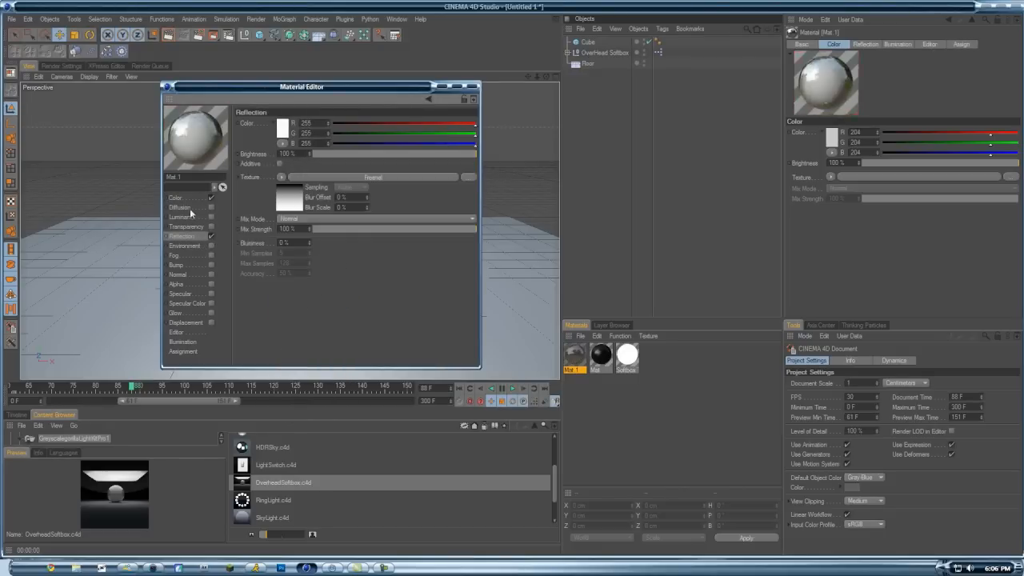
left_click(175, 196)
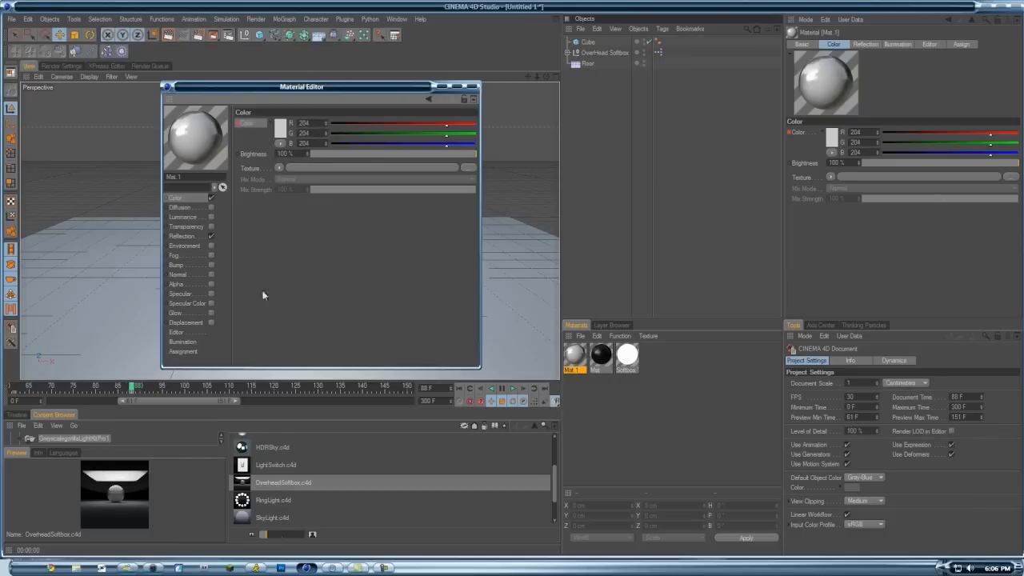
mouse_move(405, 389)
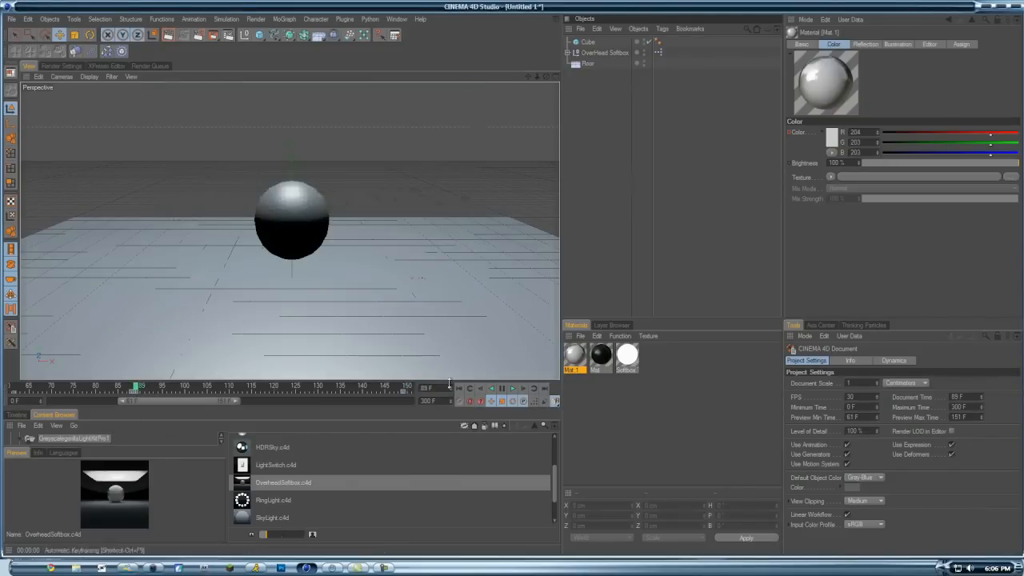
- Tint Mat.1 faint pinkish grey and reopen the Cube's 100 cm fillet settings
left_click(512, 387)
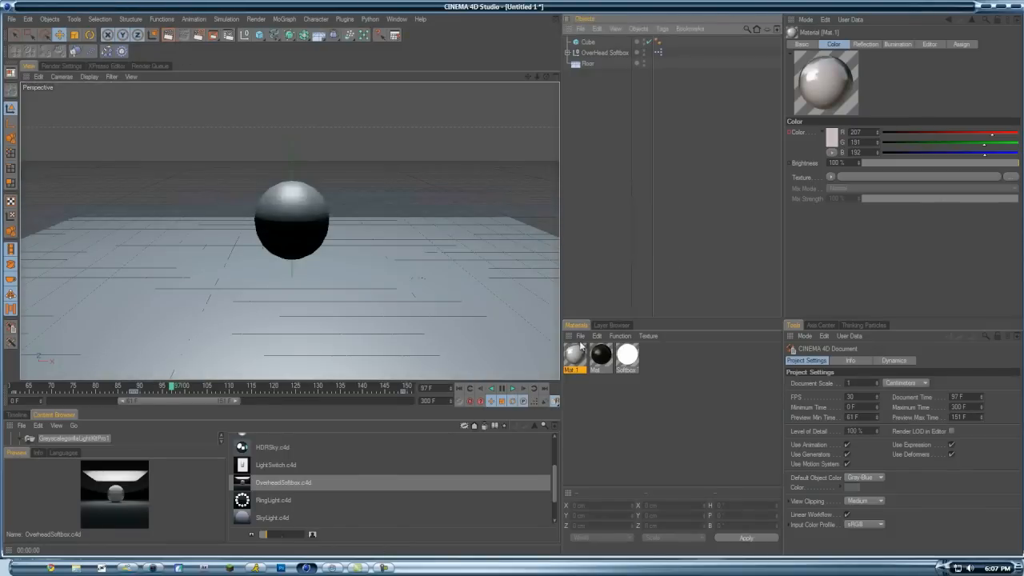
double_click(575, 355)
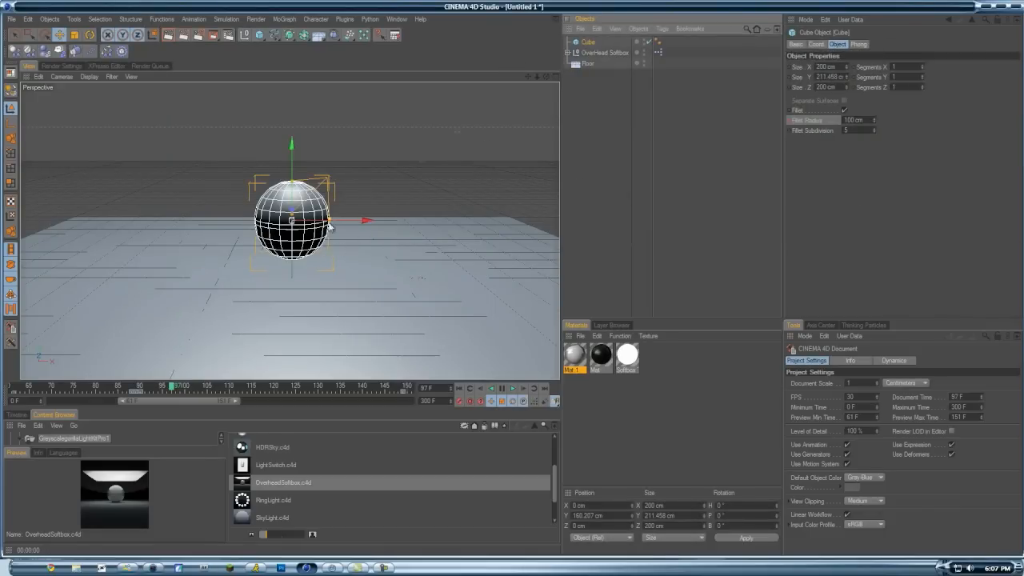
- Key the sphere moving right, then up-left to X −141 cm, Y 292 cm at a later frame
left_click_drag(364, 220, 467, 219)
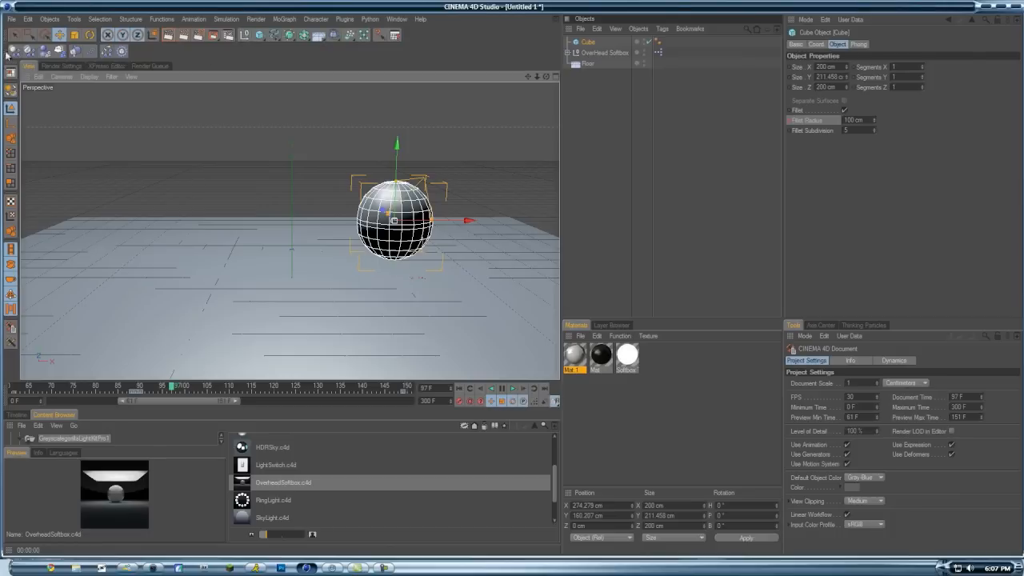
mouse_move(34, 55)
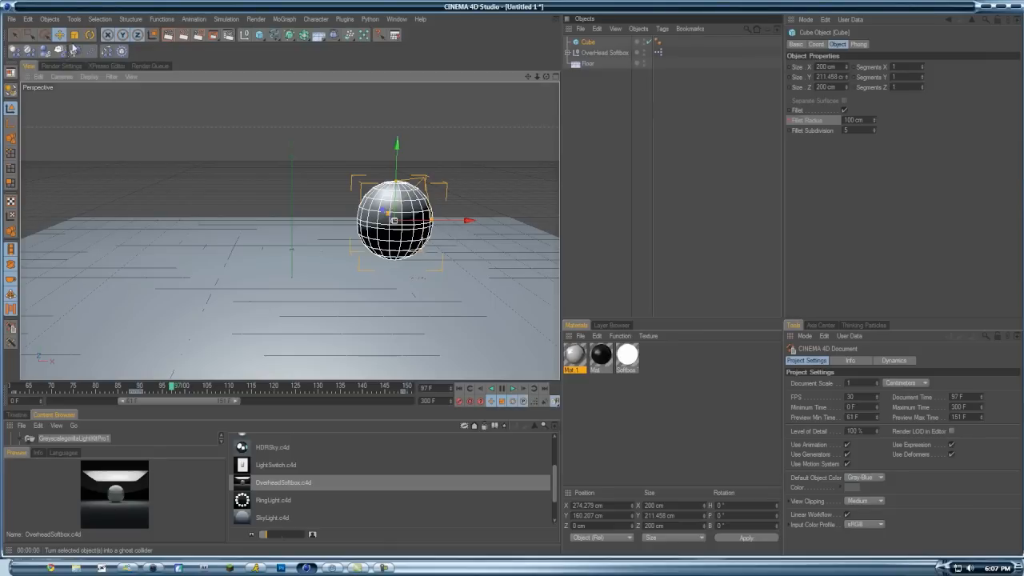
mouse_move(925, 230)
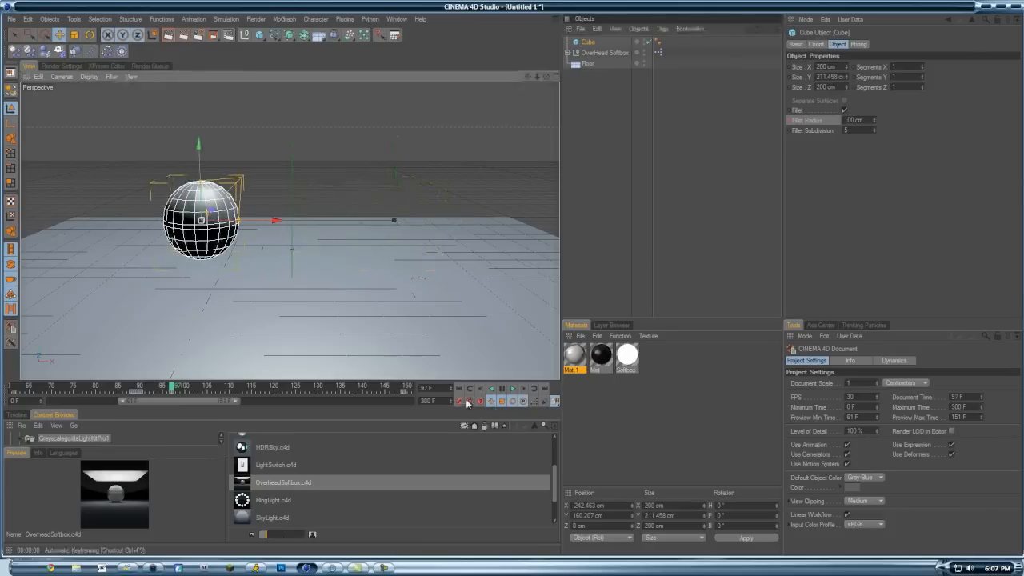
left_click_drag(276, 219, 468, 220)
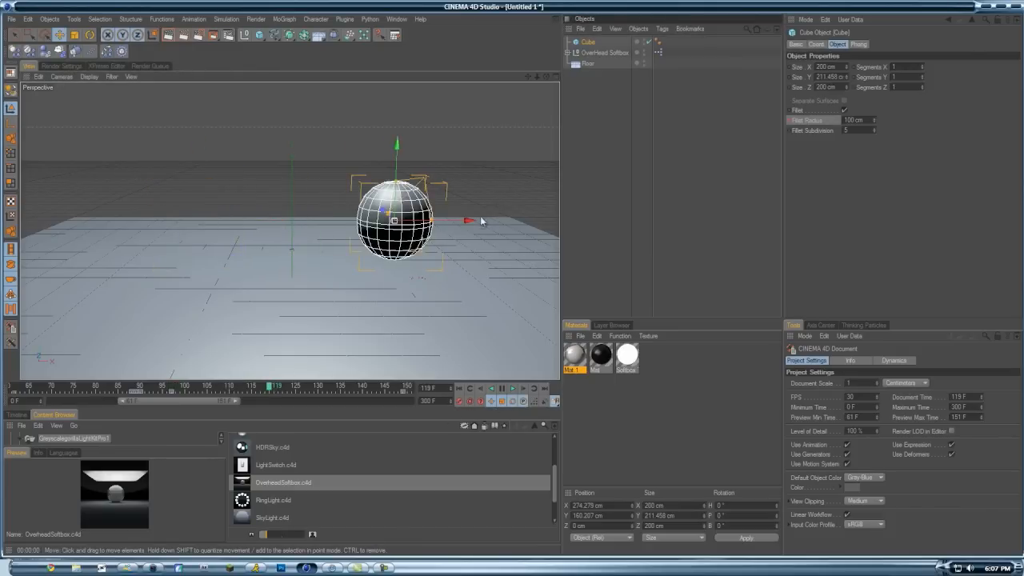
left_click_drag(479, 221, 312, 220)
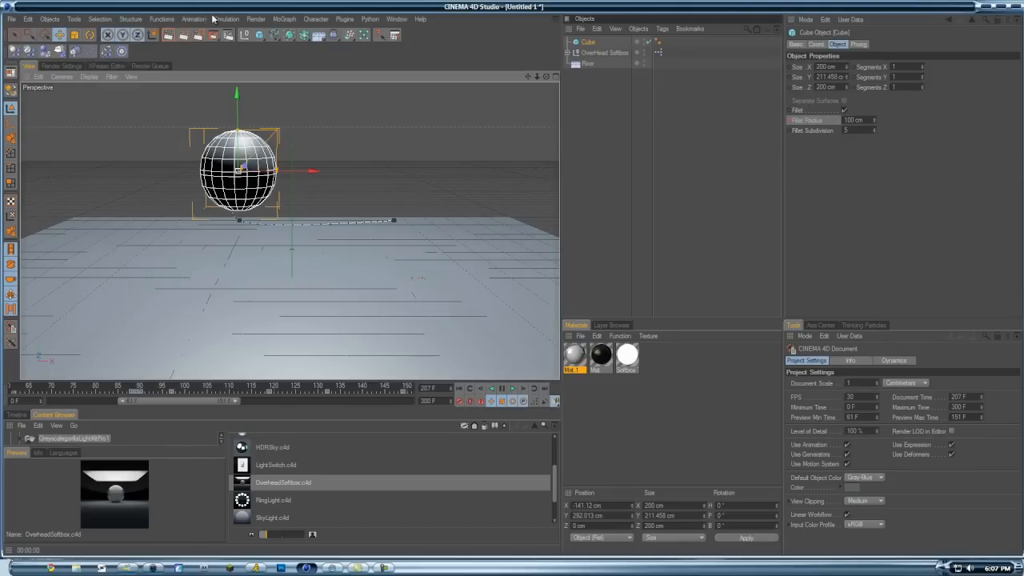
mouse_move(227, 34)
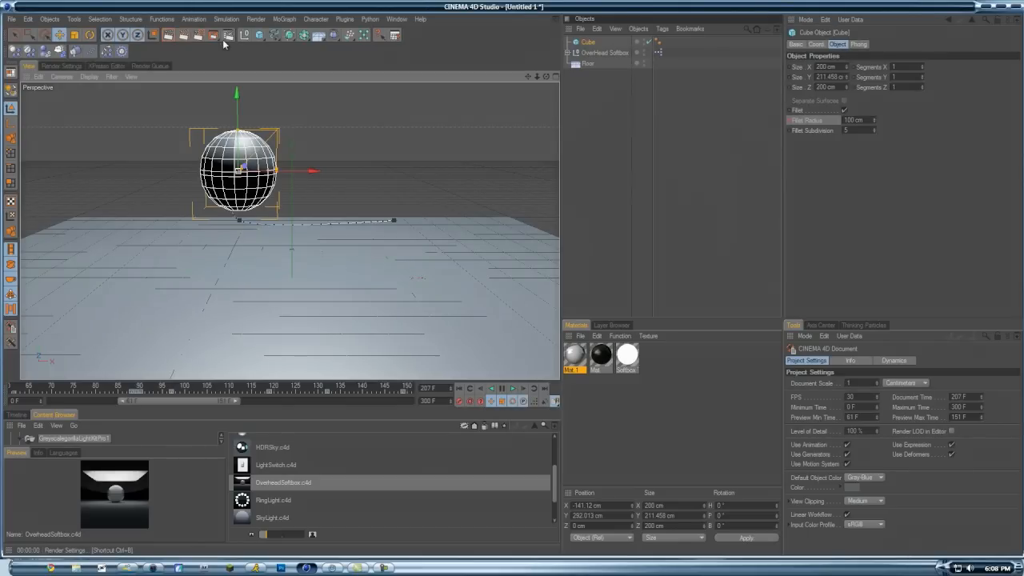